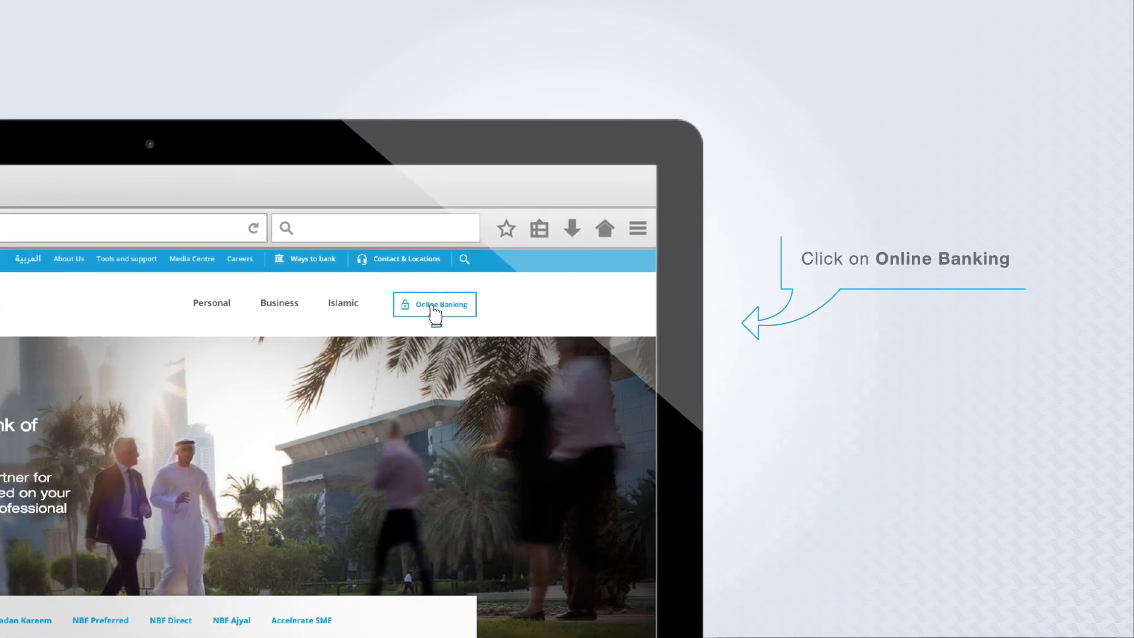
Step: Go to Corporate Login from the NBF Online Banking menu
click(435, 303)
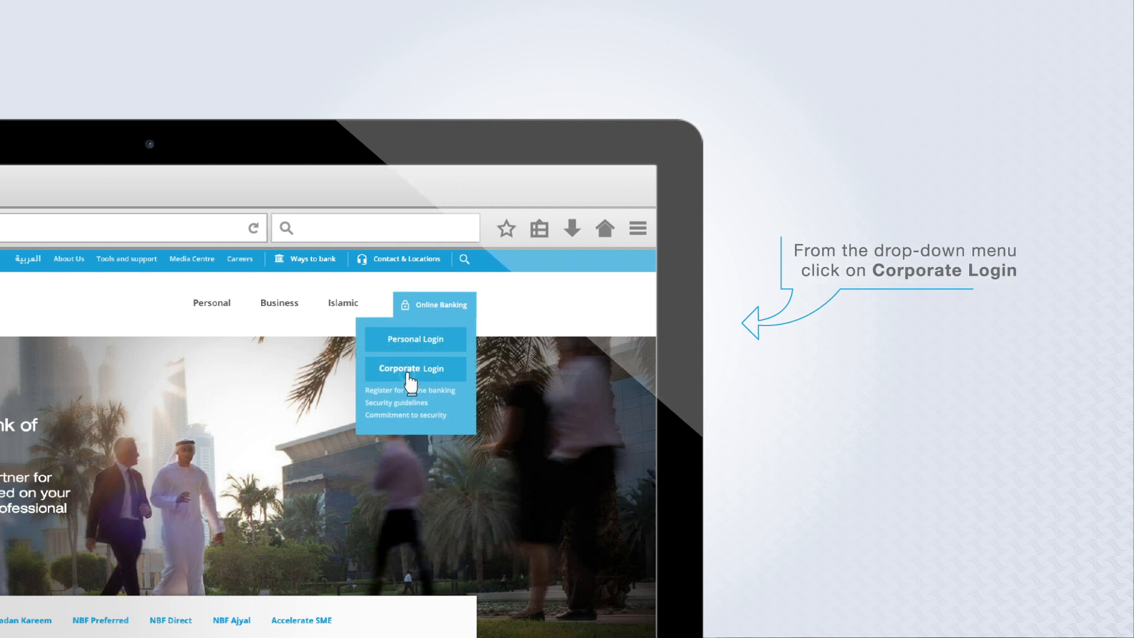
click(413, 368)
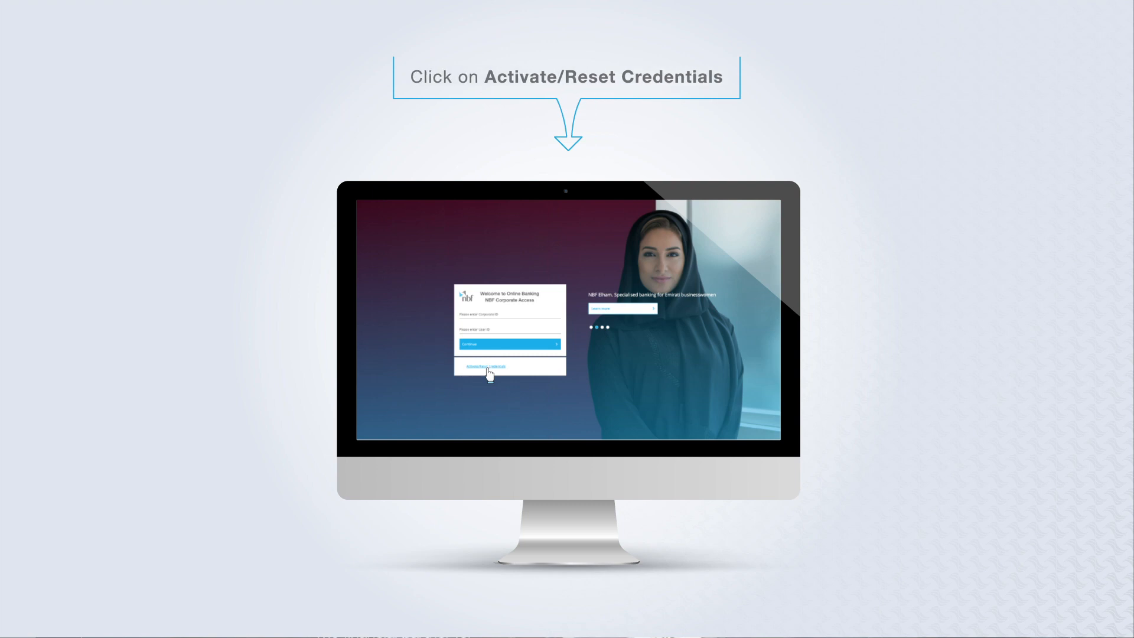
Step: Submit Corporate ID, User ID and birth date for activation, then follow the emailed link
click(487, 367)
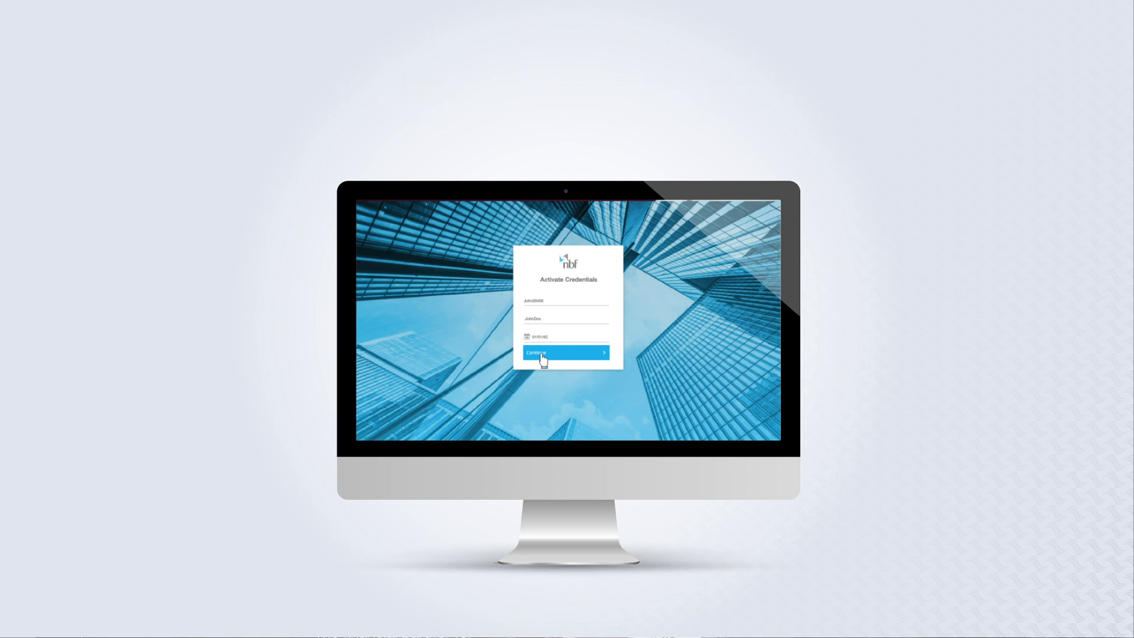
click(566, 353)
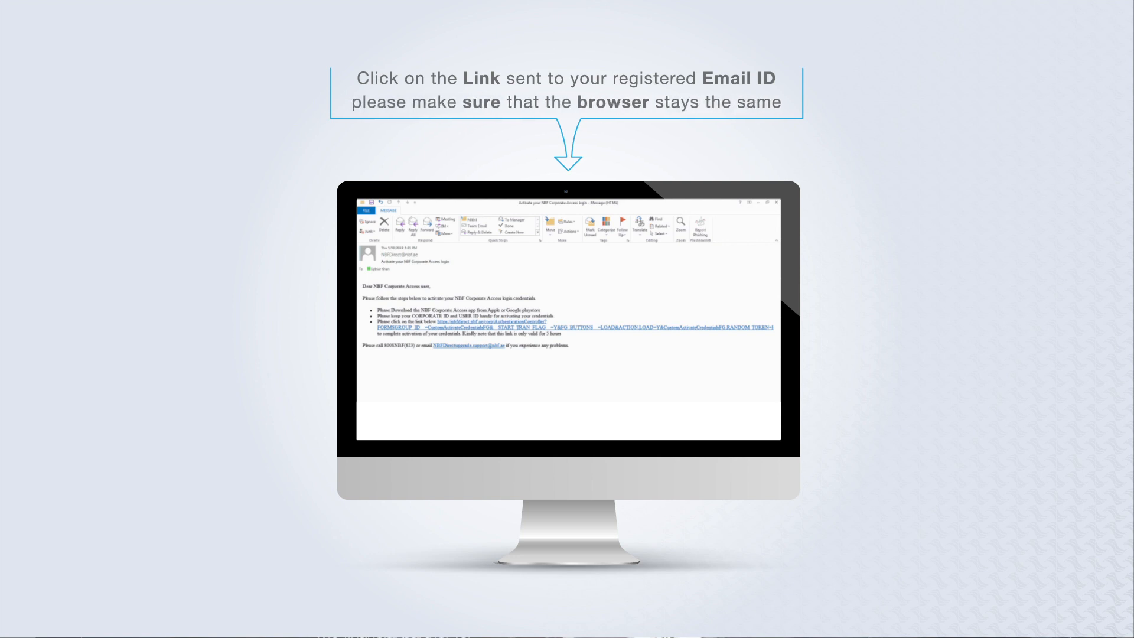
click(483, 316)
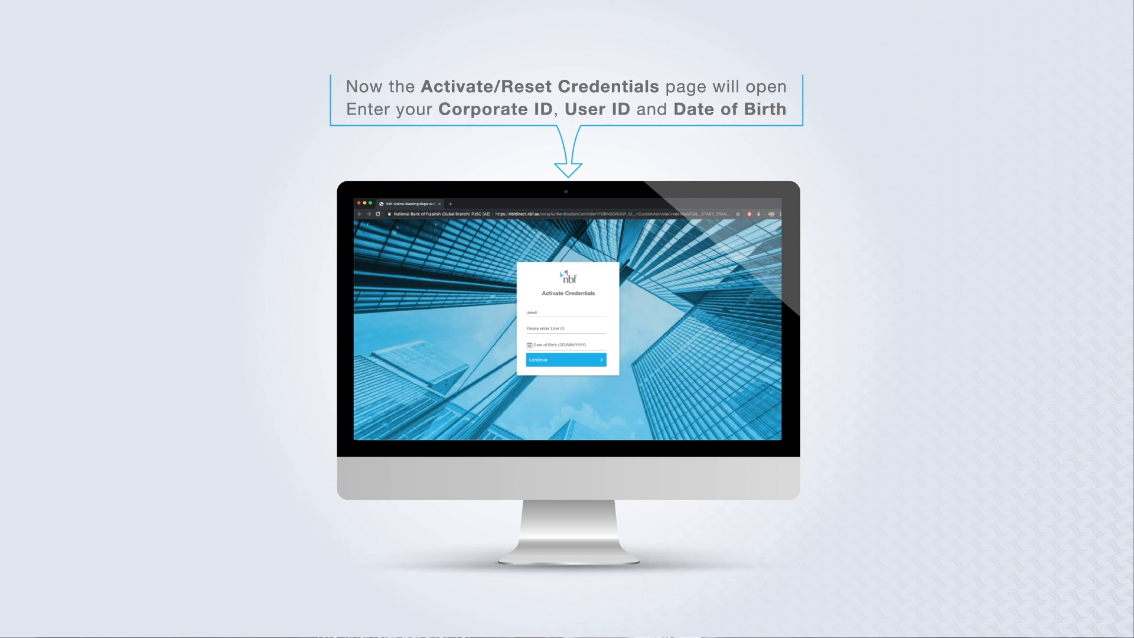
Step: Resubmit the activation details and confirm with the OTP sent to the registered mobile
click(566, 361)
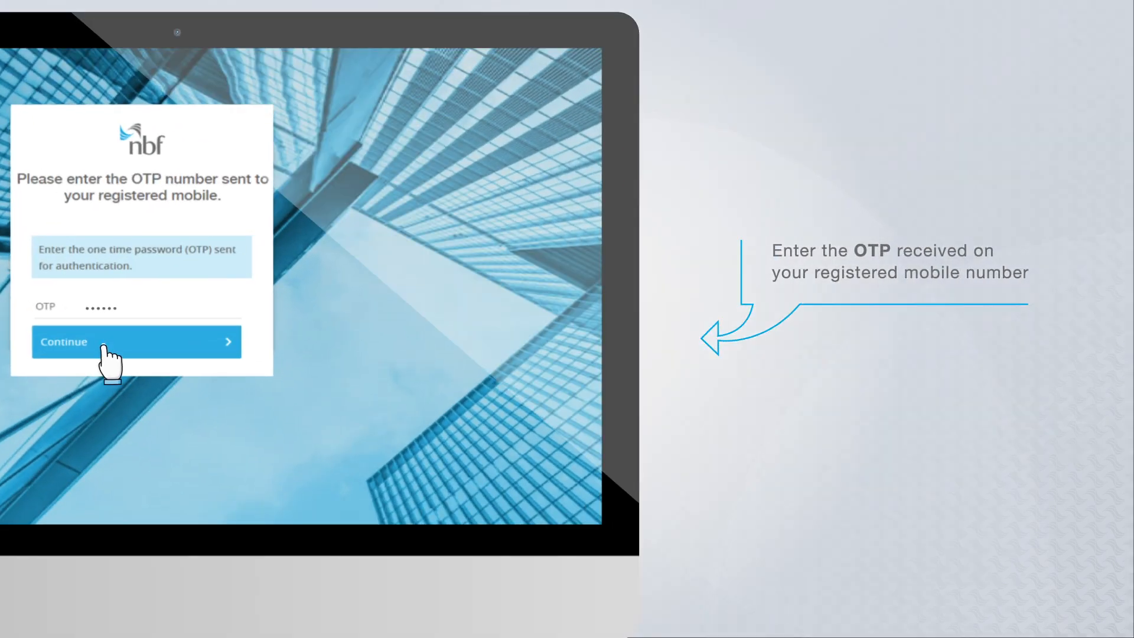
click(135, 342)
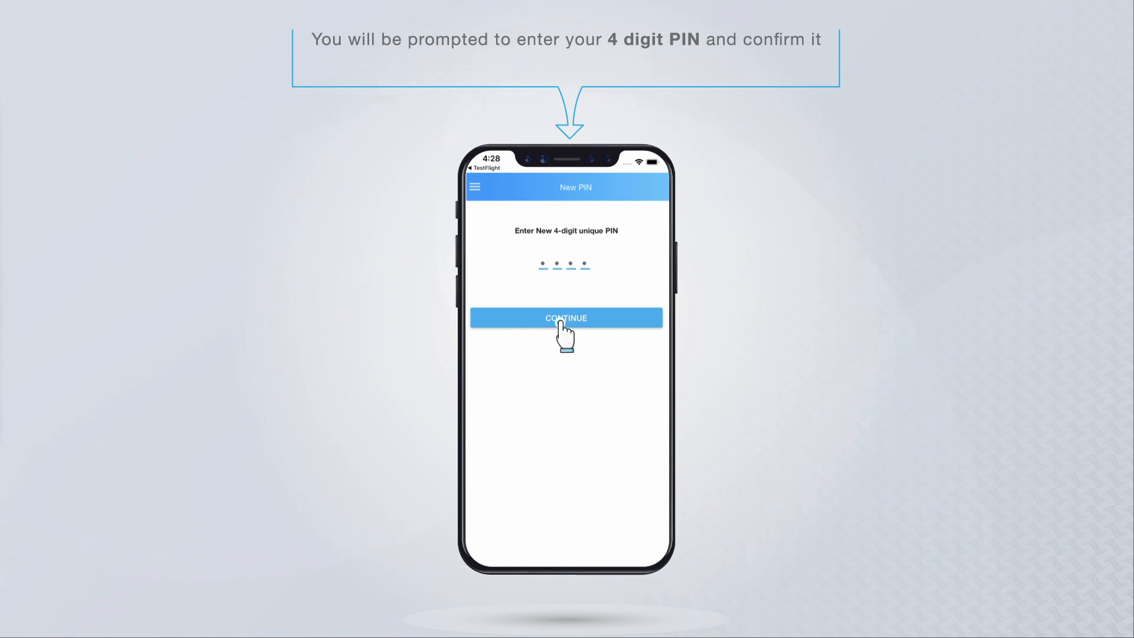
Step: Enter a new 4-digit PIN in the Corporate Access app and re-enter it to confirm
click(566, 317)
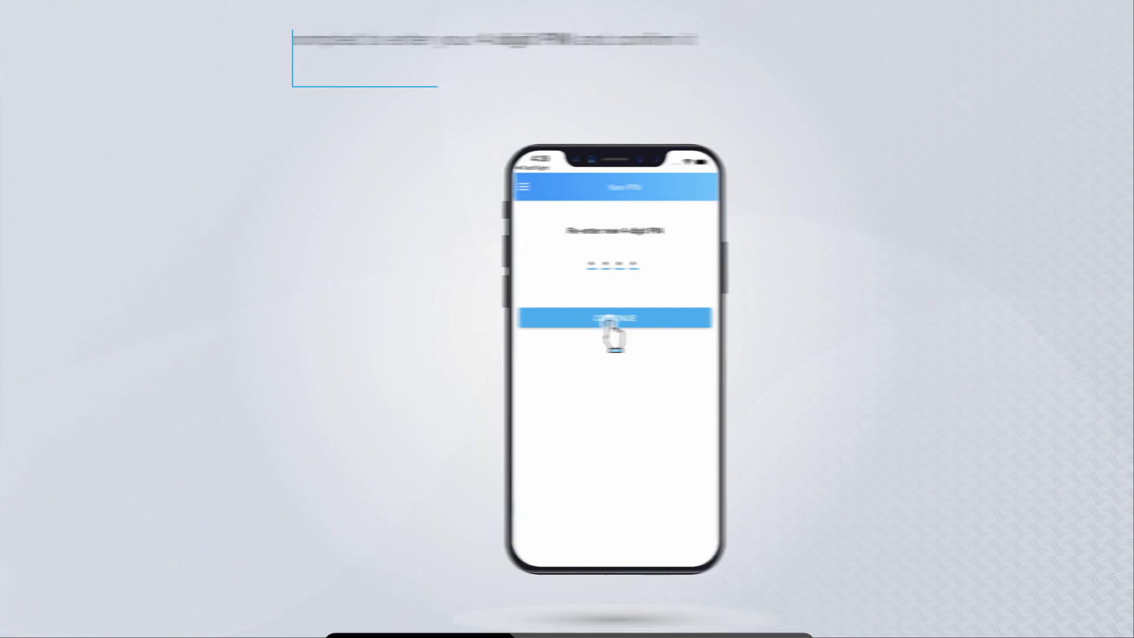
click(613, 318)
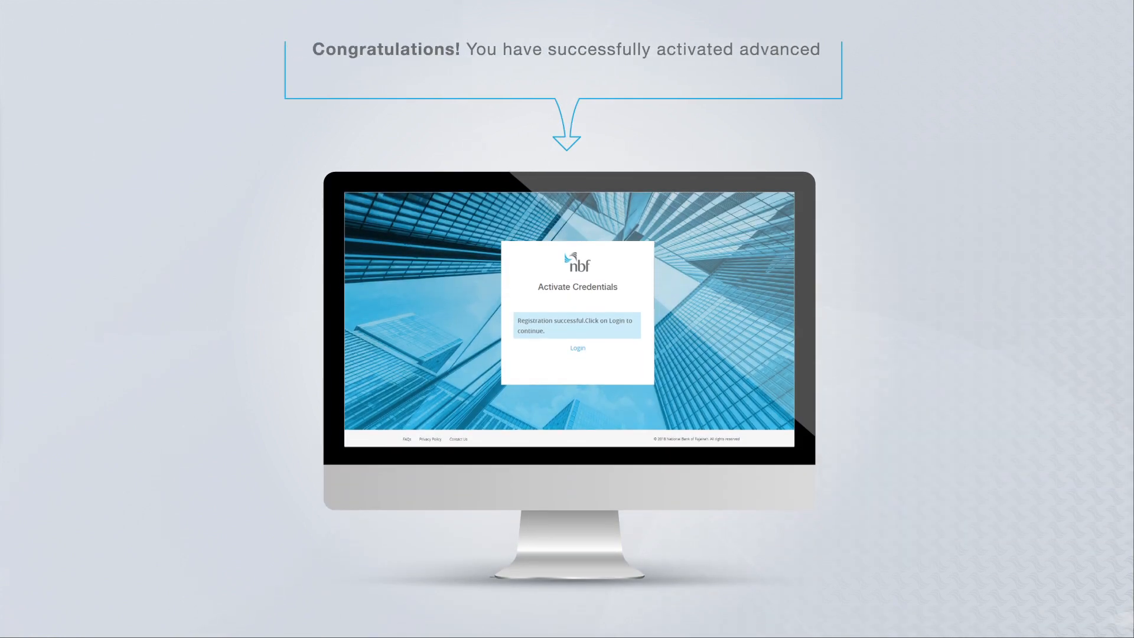